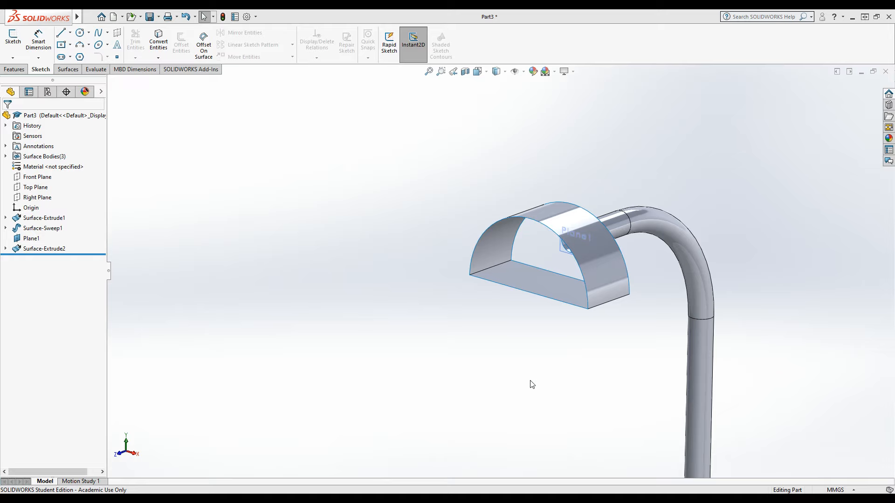
mouse_move(442, 344)
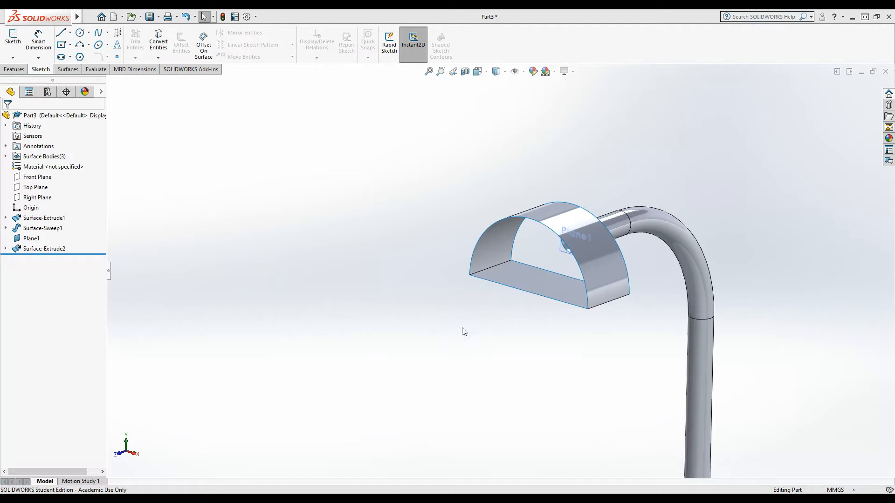
mouse_move(321, 389)
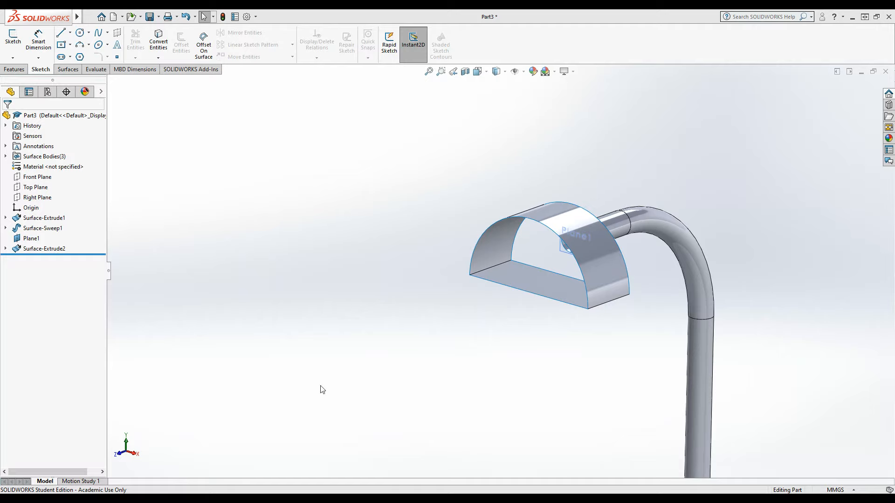
mouse_move(323, 299)
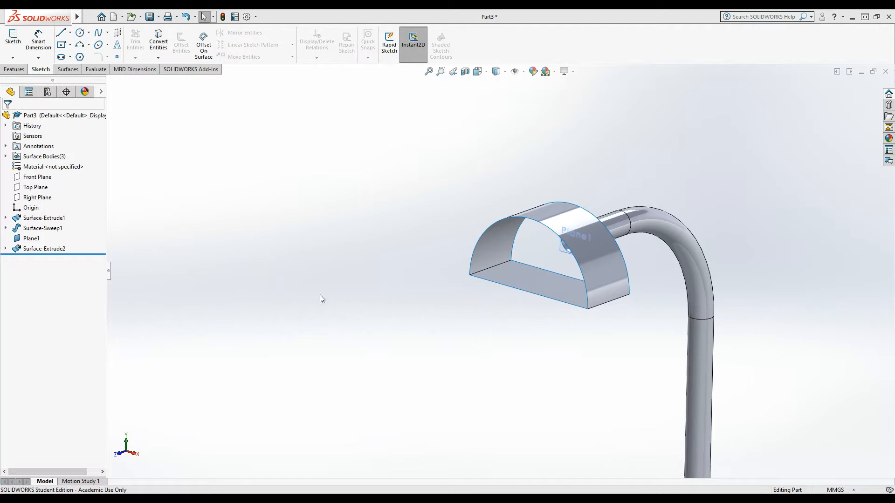
mouse_move(143, 133)
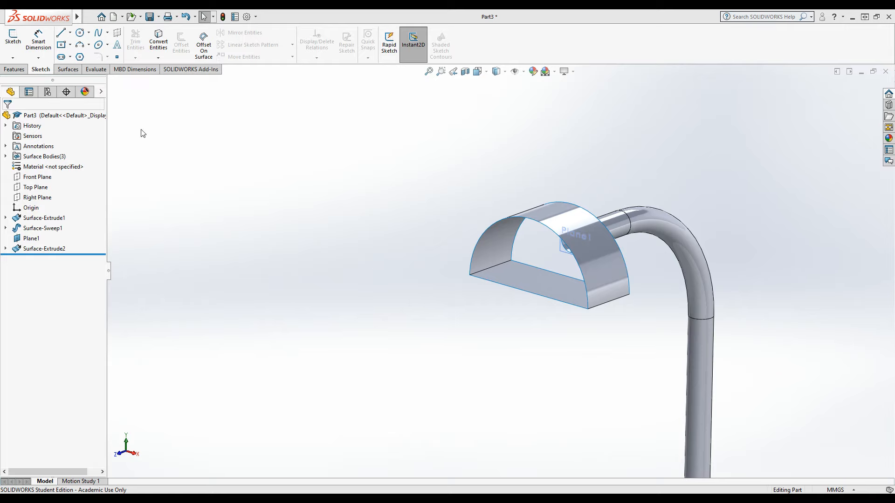
Start a new reference plane from the Surfaces tools and pick Plane12 as its reference
left_click(68, 69)
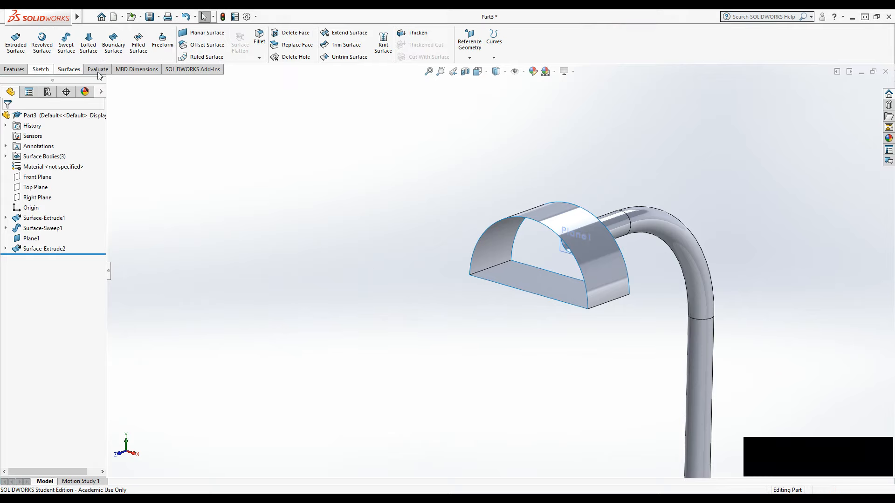
left_click(469, 57)
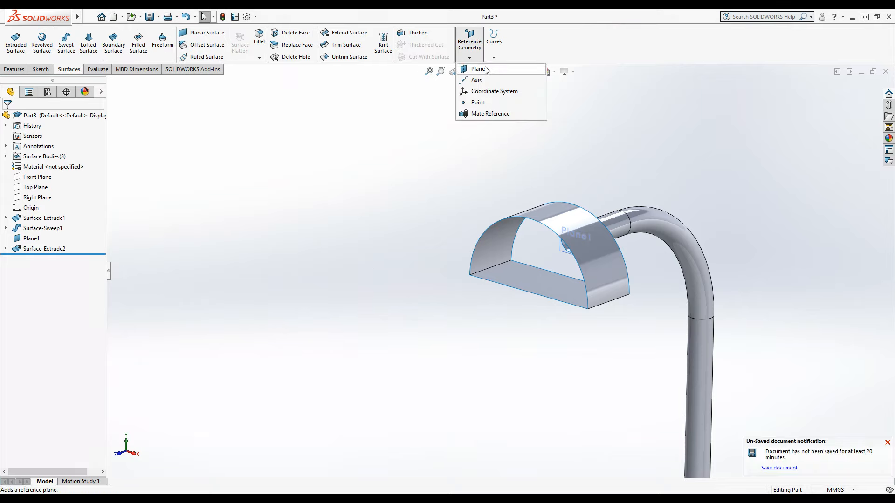
left_click(478, 68)
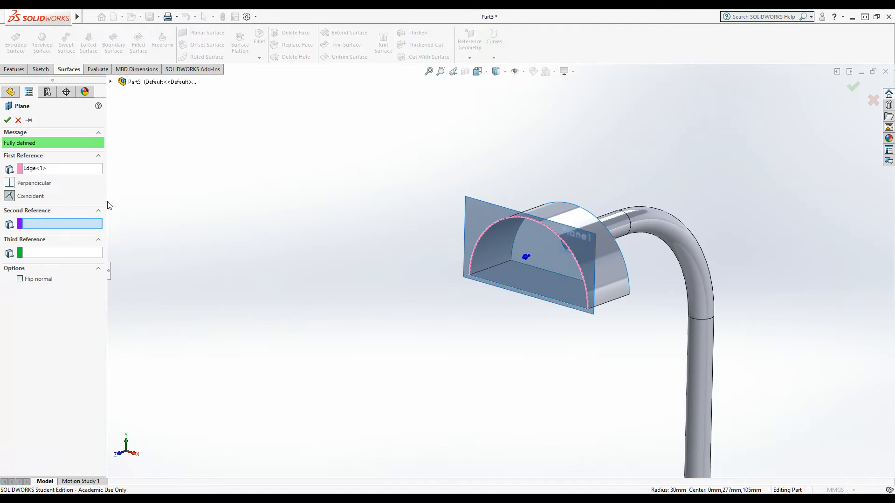
left_click(8, 120)
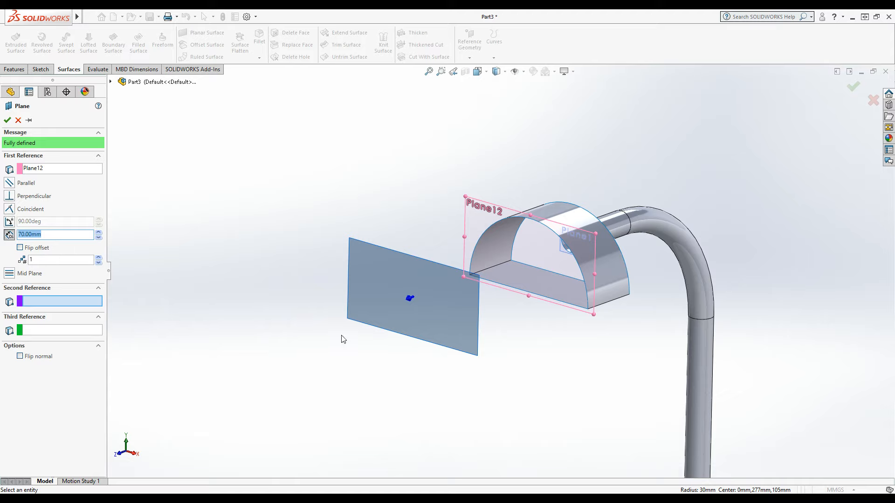
mouse_move(360, 342)
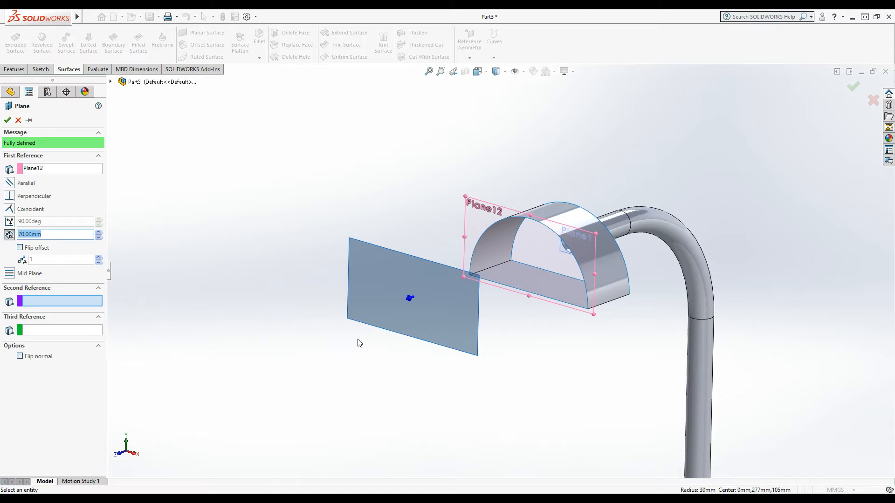
mouse_move(280, 346)
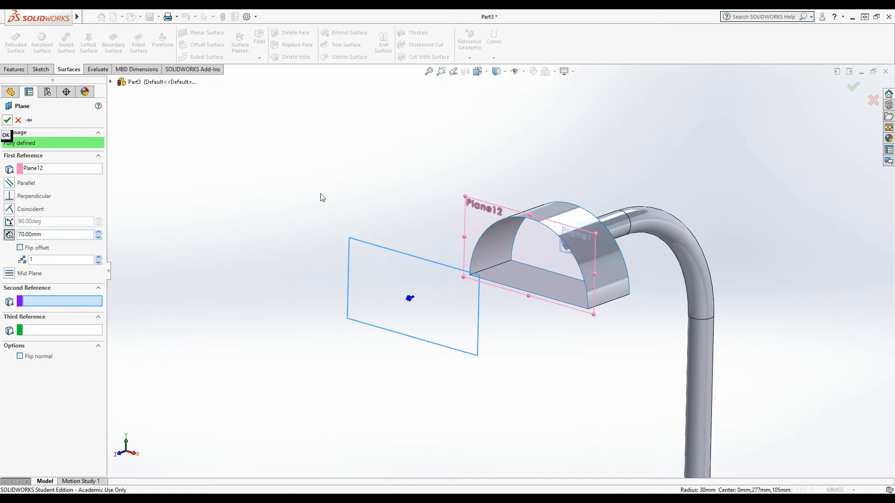
Confirm the 70 mm offset plane, then sketch a centreline and circles dimensioned 20 mm each side and Ø60
left_click(8, 120)
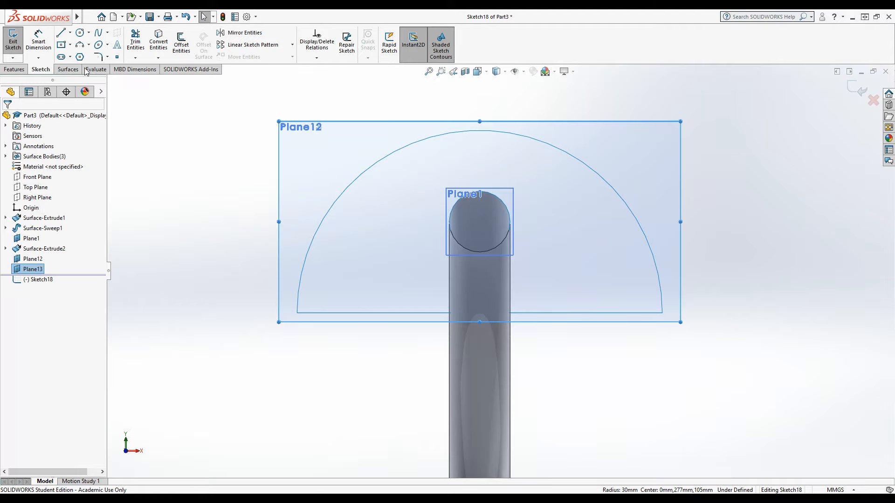
left_click(61, 33)
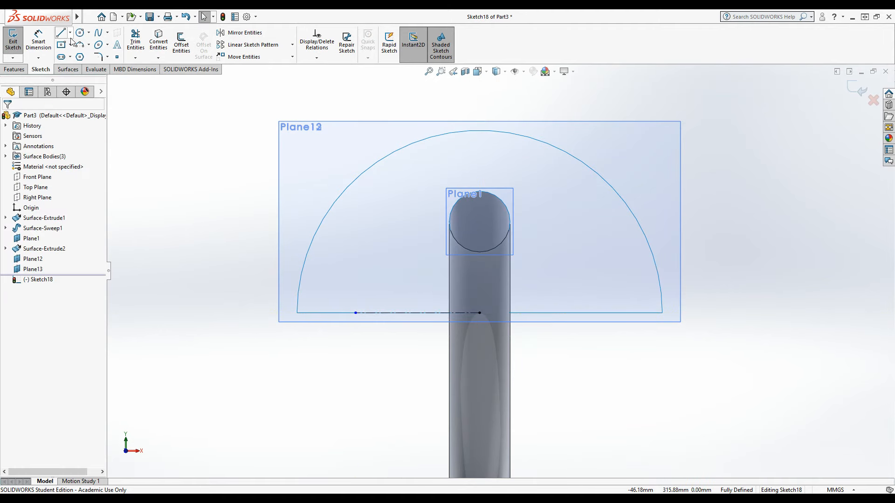
left_click(61, 32)
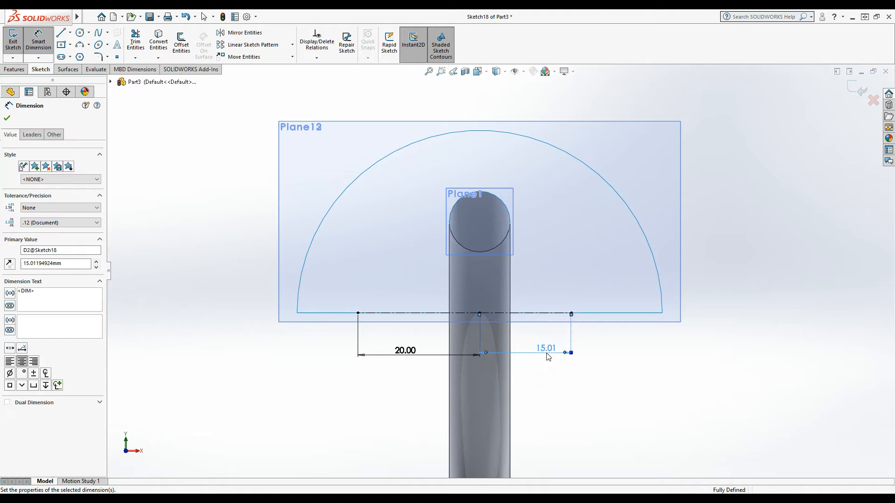
type("20.00mm")
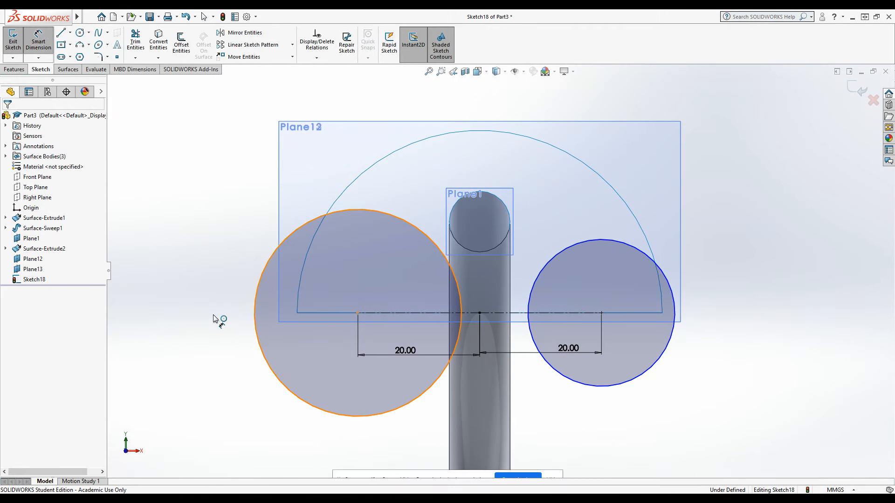
left_click(351, 218)
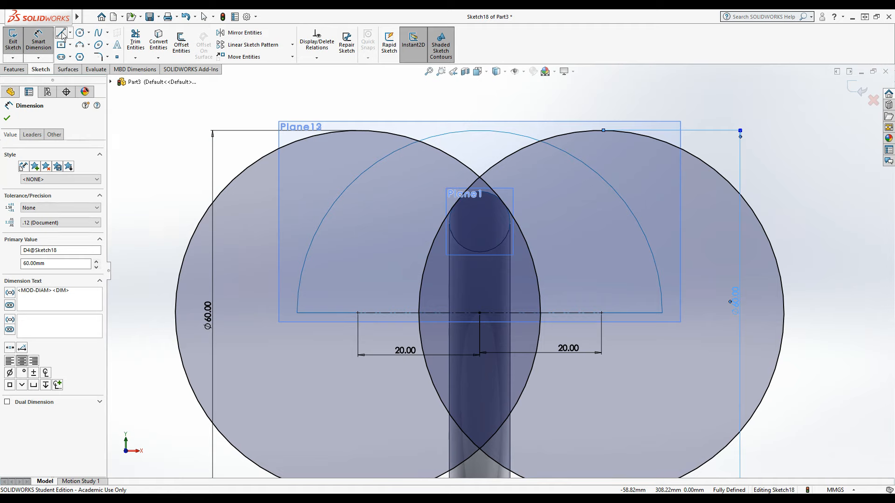
Extend the construction line across to the edge of the left circle
left_click(62, 32)
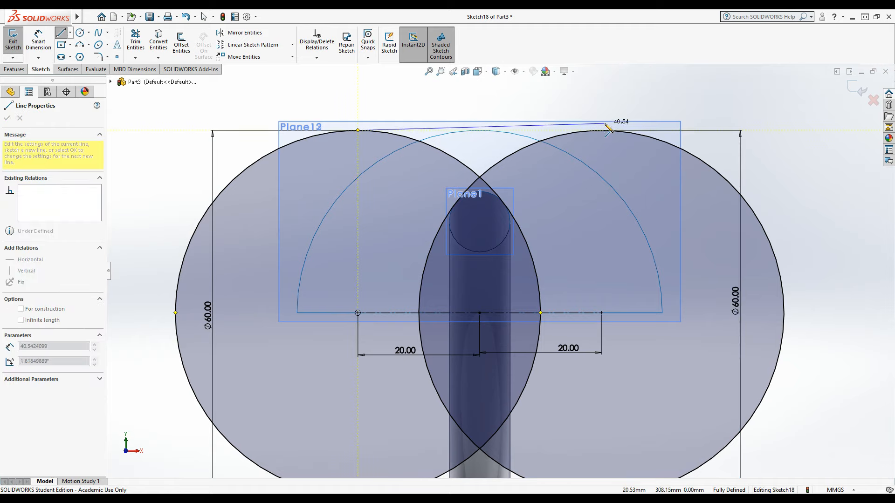
right_click(479, 130)
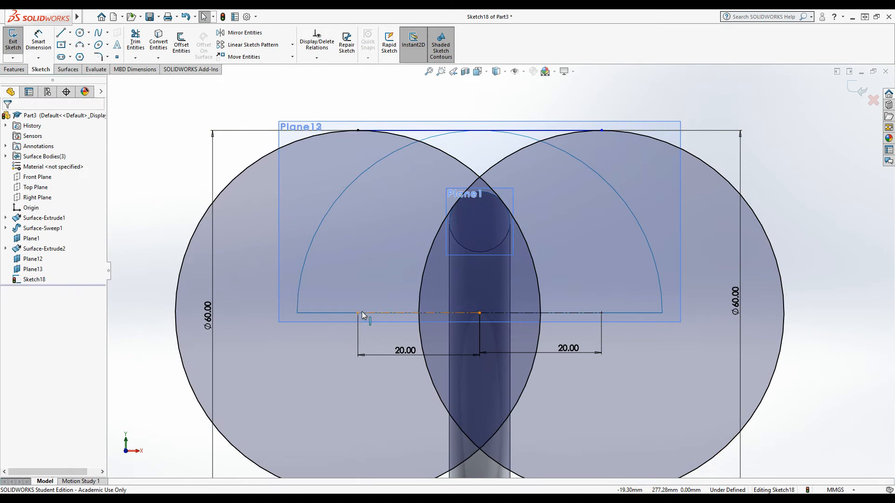
left_click(70, 33)
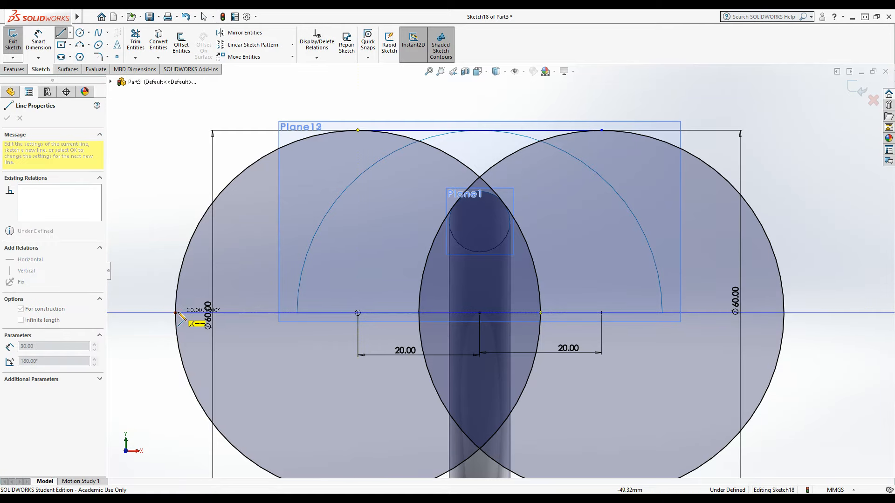
left_click_drag(202, 324, 345, 337)
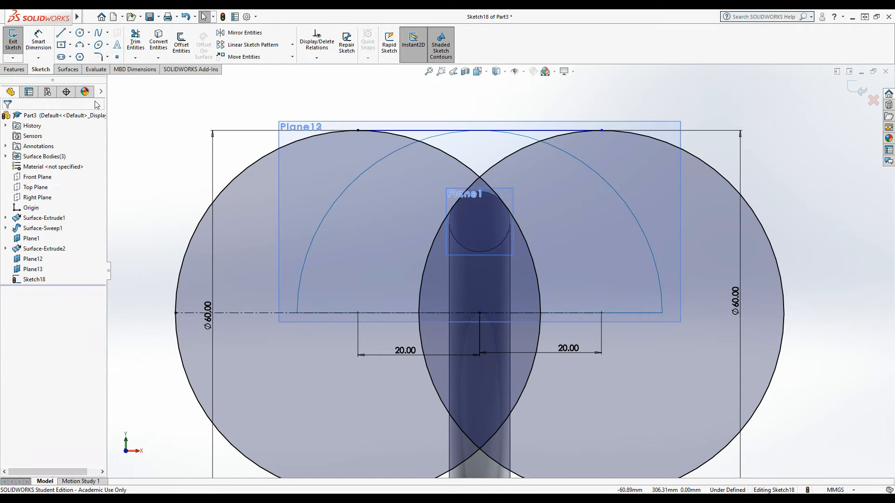
left_click(61, 33)
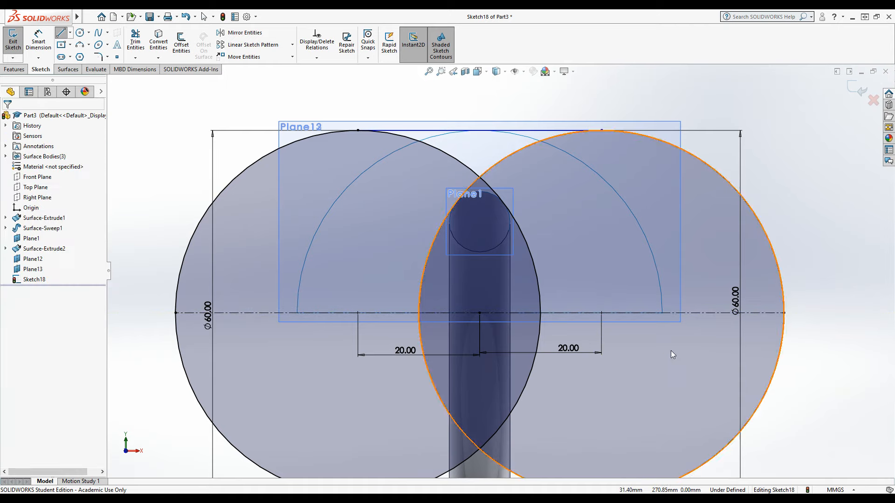
Trim the overlapping circles down to their outer arcs
left_click(135, 41)
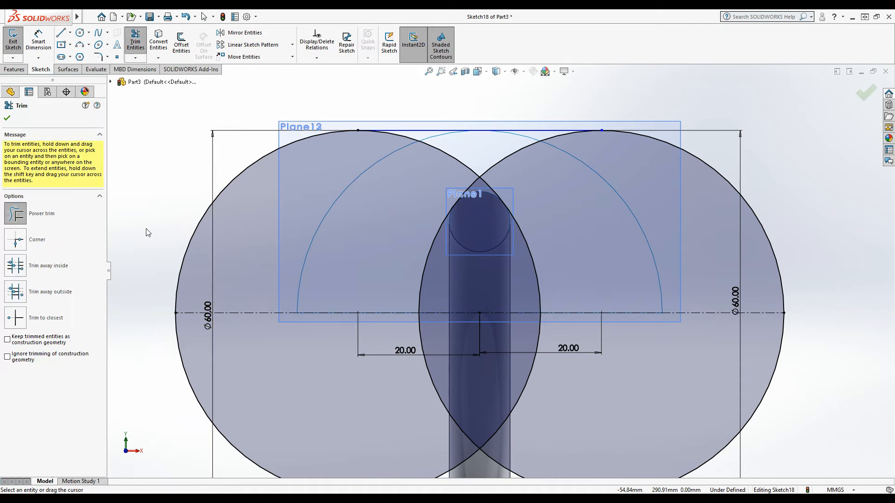
mouse_move(149, 389)
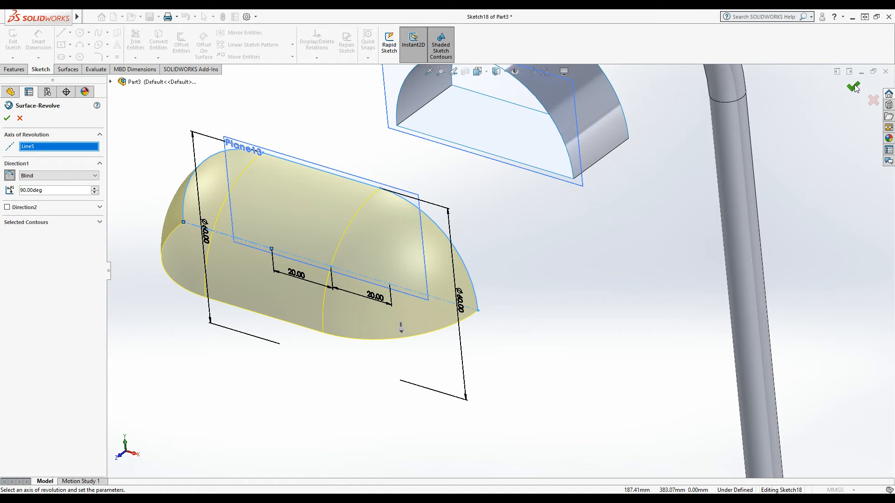
Confirm the 90° revolved surface about the centreline, creating Surface-Revolve3
left_click(6, 118)
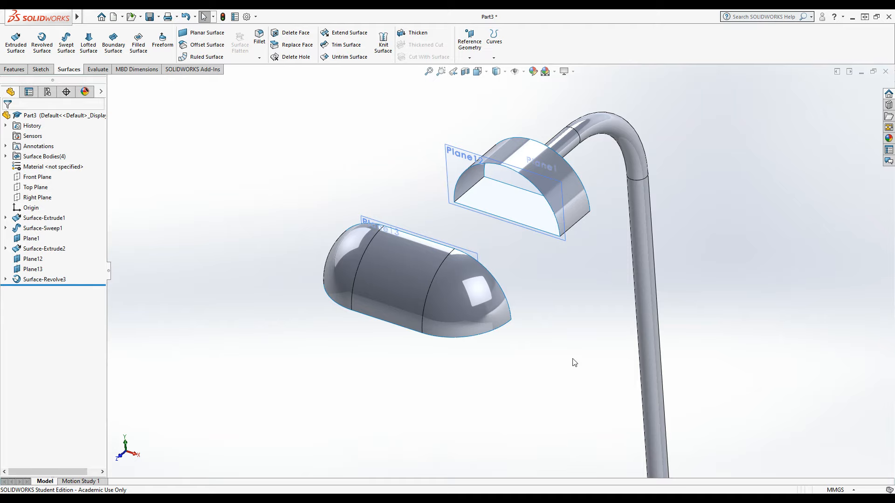
mouse_move(558, 391)
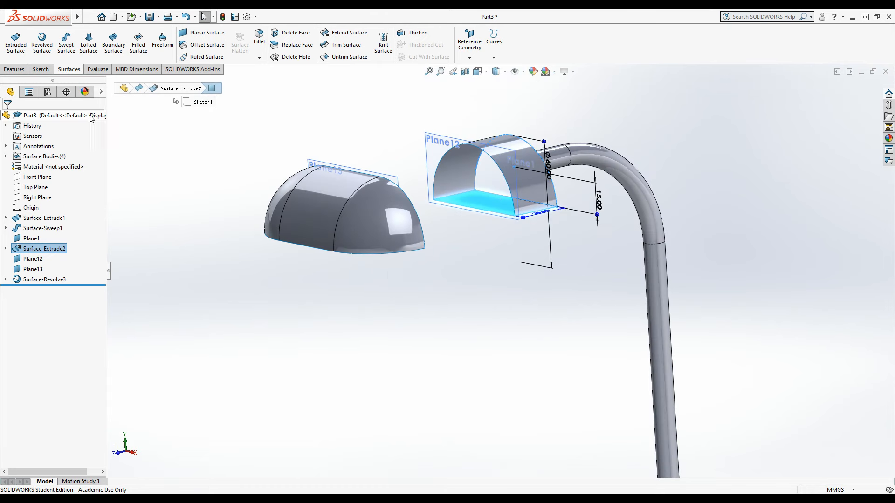
Open a new sketch on the dome's end plane and view it Normal To
left_click(40, 69)
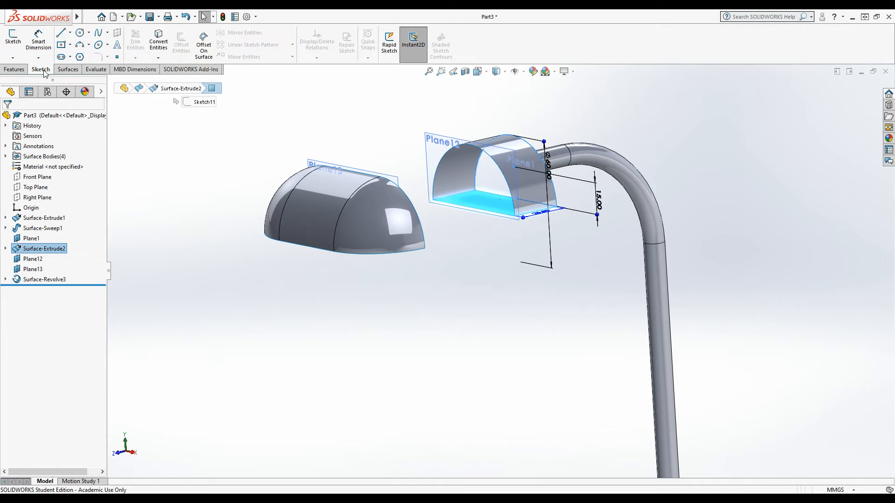
left_click(13, 43)
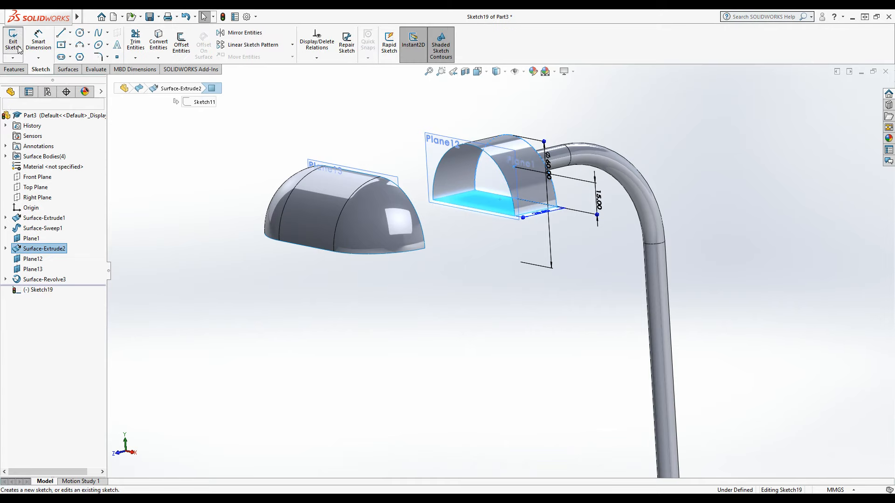
key("space")
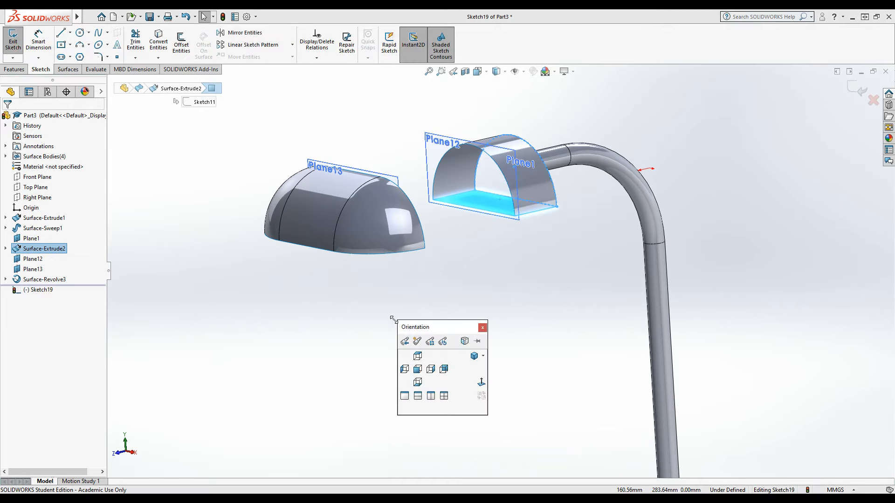
left_click(418, 356)
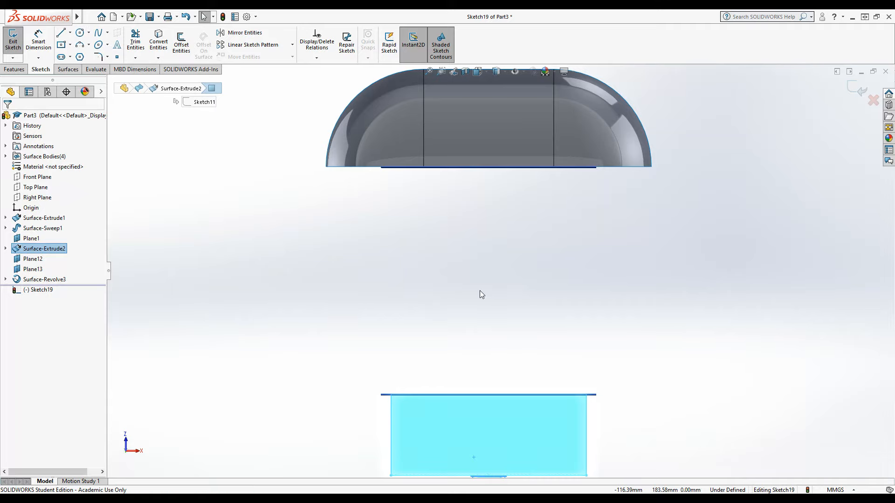
left_click(61, 32)
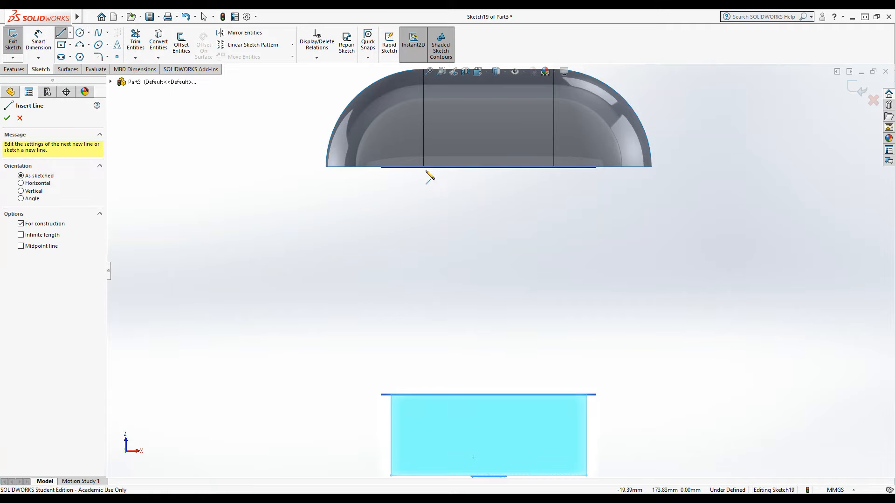
Hide reference planes Plane13 and Plane12 so only the dome and lower section show
right_click(431, 177)
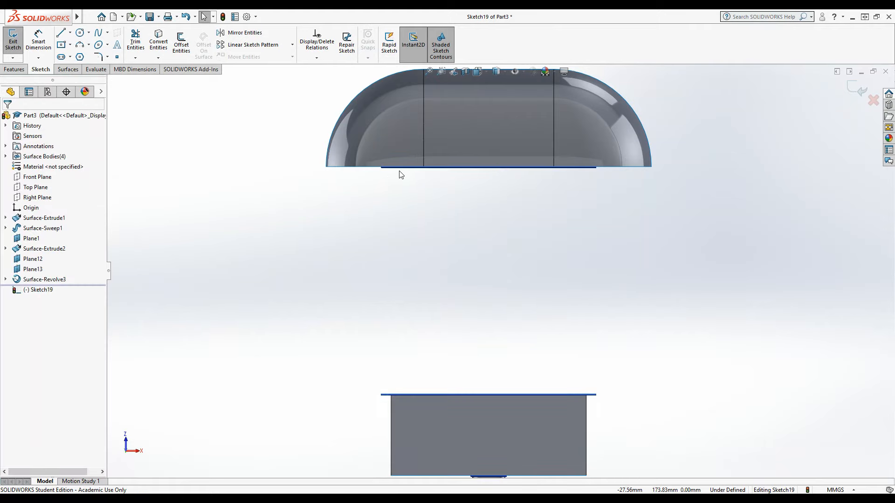
right_click(401, 174)
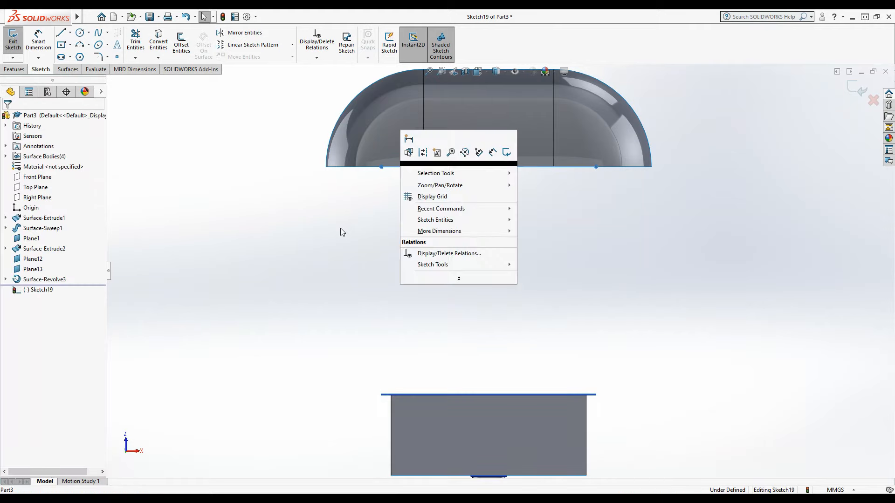
left_click(340, 232)
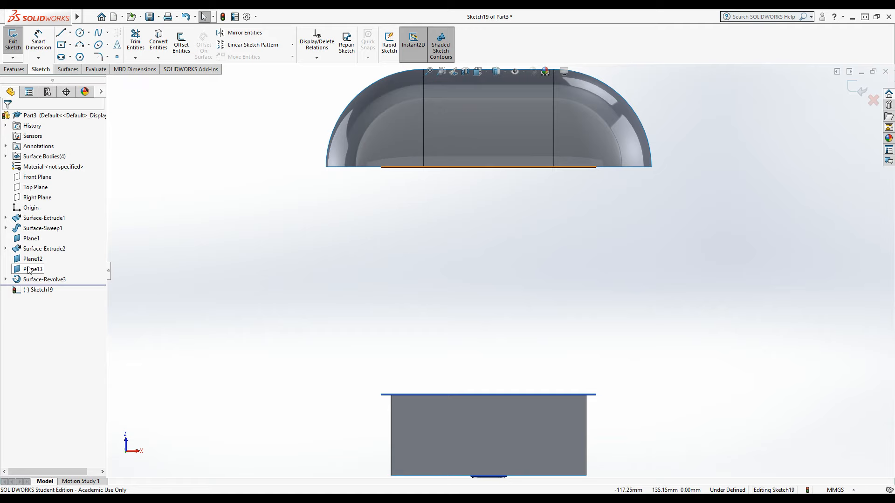
right_click(34, 268)
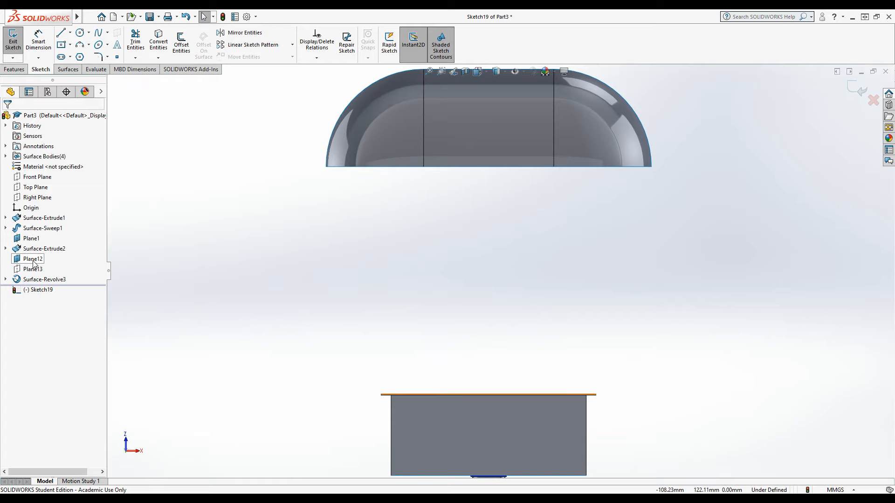
left_click(32, 258)
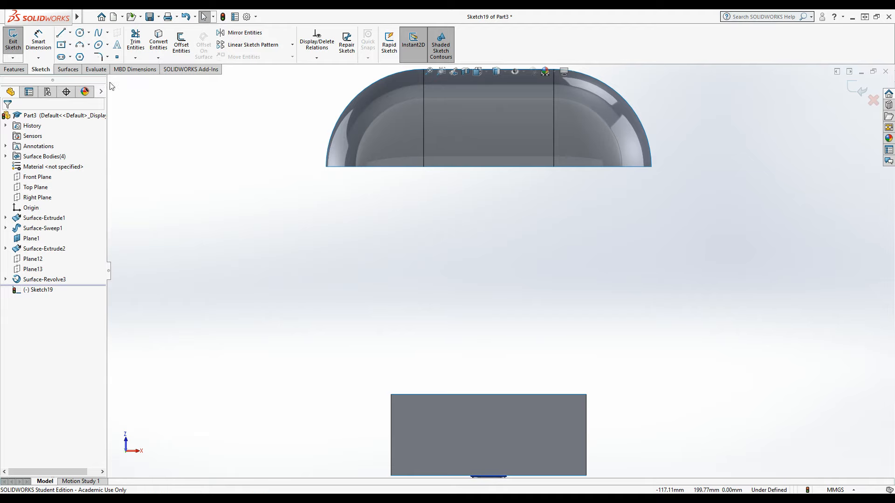
Draw a centreline from the dome's lower-left corner and dimension it 17° below the dome edge
left_click(61, 32)
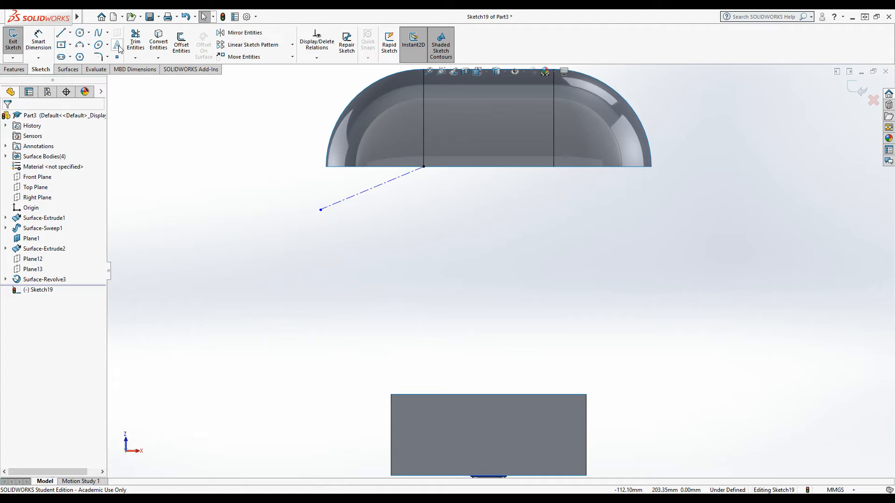
left_click(371, 188)
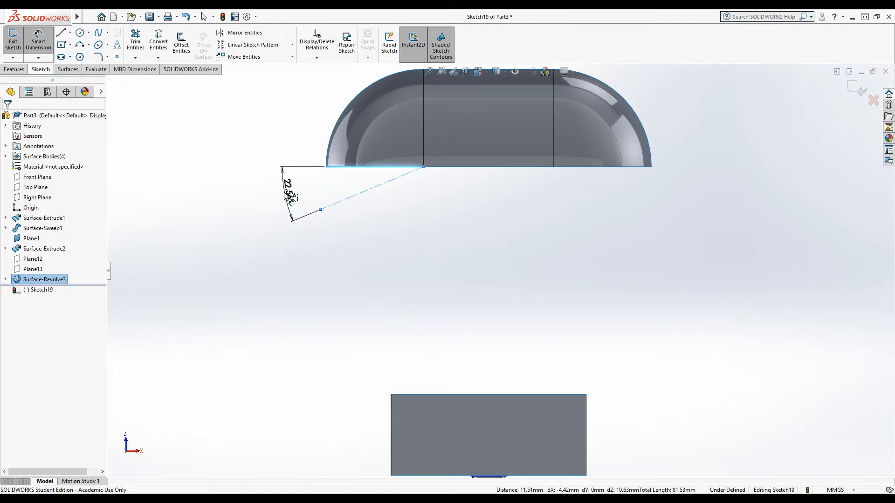
left_click(290, 188)
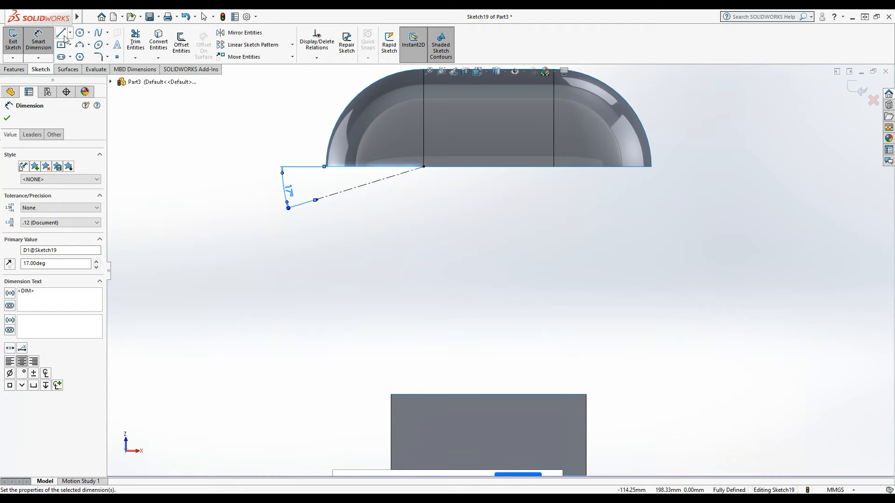
left_click(70, 32)
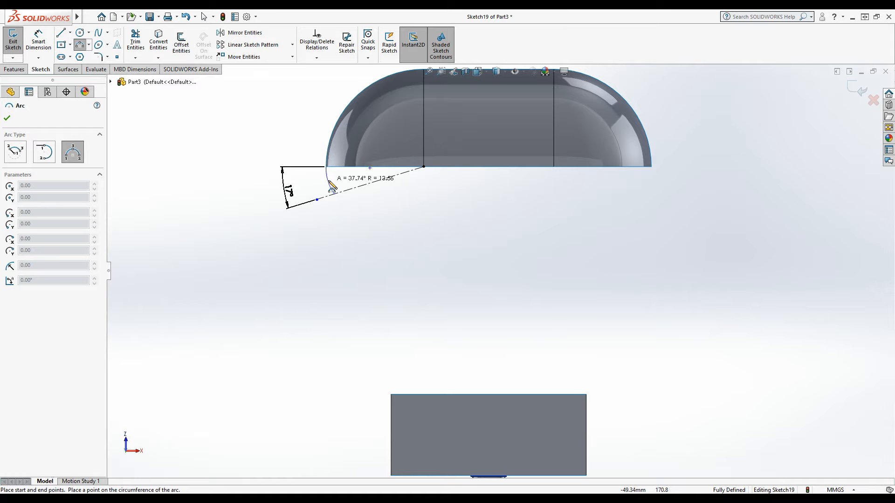
End the arc on the angled centreline and connect it by a line to the lower section's top-left corner
left_click(328, 180)
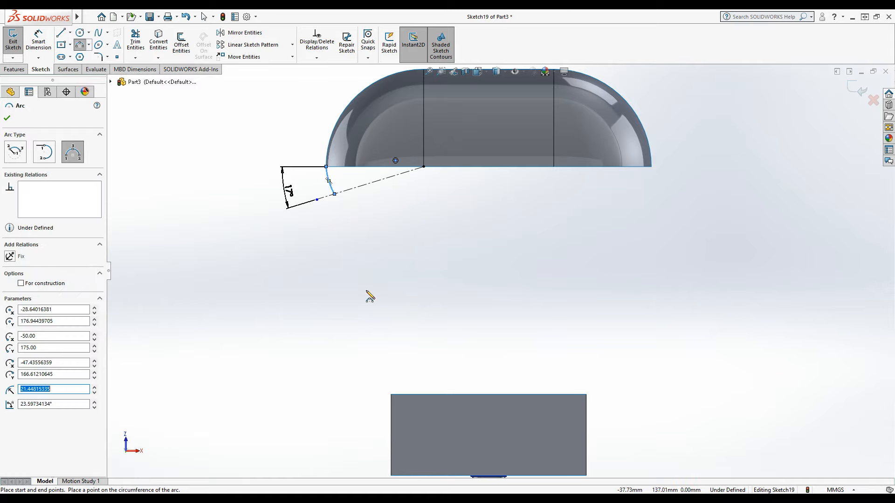
left_click(62, 32)
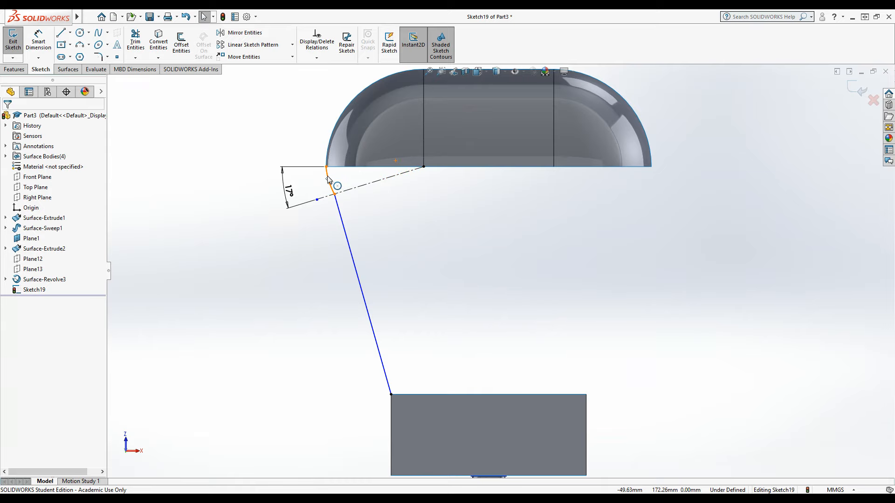
Add Tangent relations between Arc1 and the dome edge, and between Arc1 and Line3
left_click(328, 180)
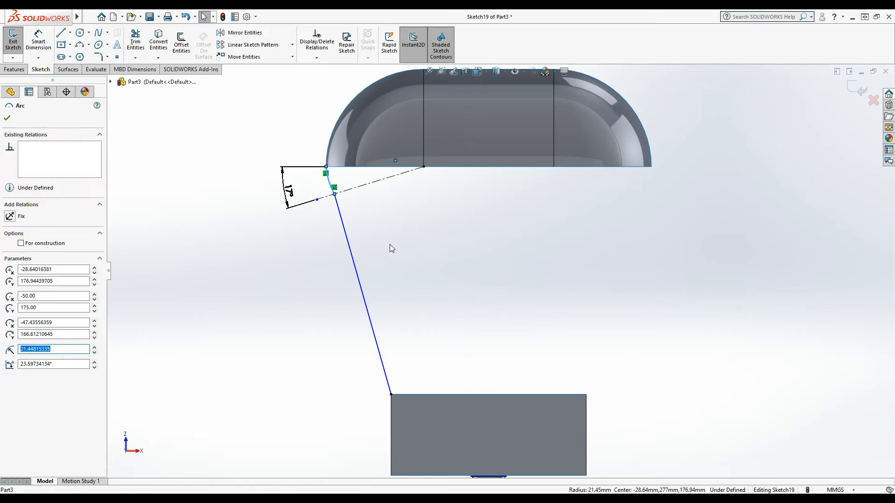
mouse_move(342, 120)
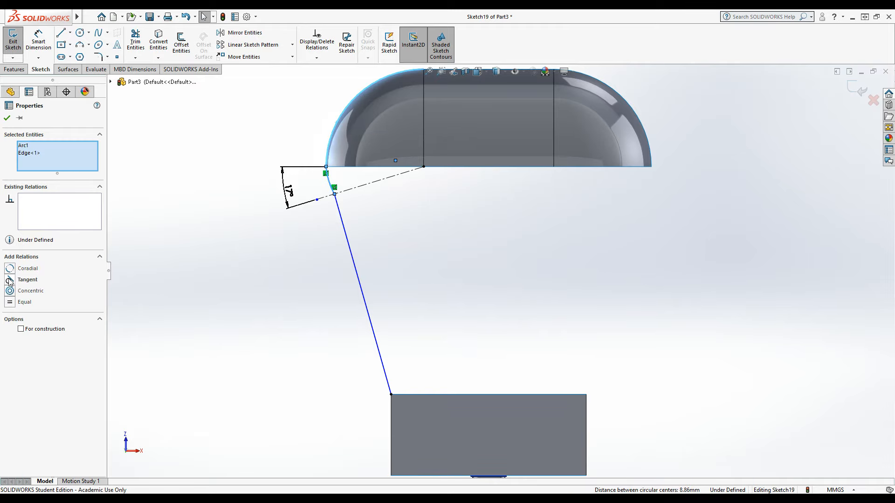
left_click(27, 280)
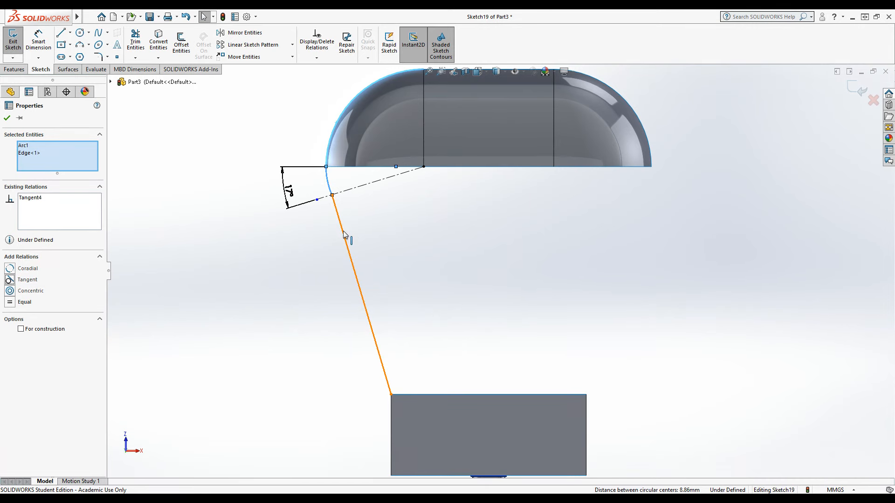
left_click(365, 297)
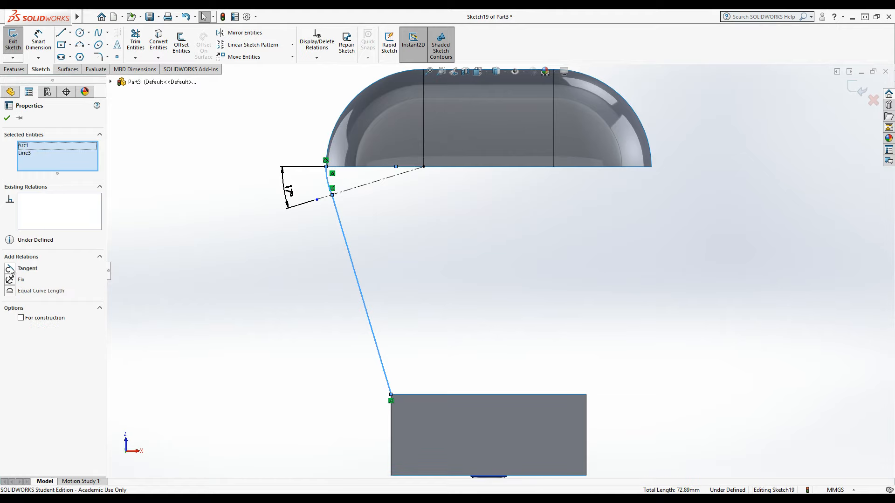
left_click(27, 268)
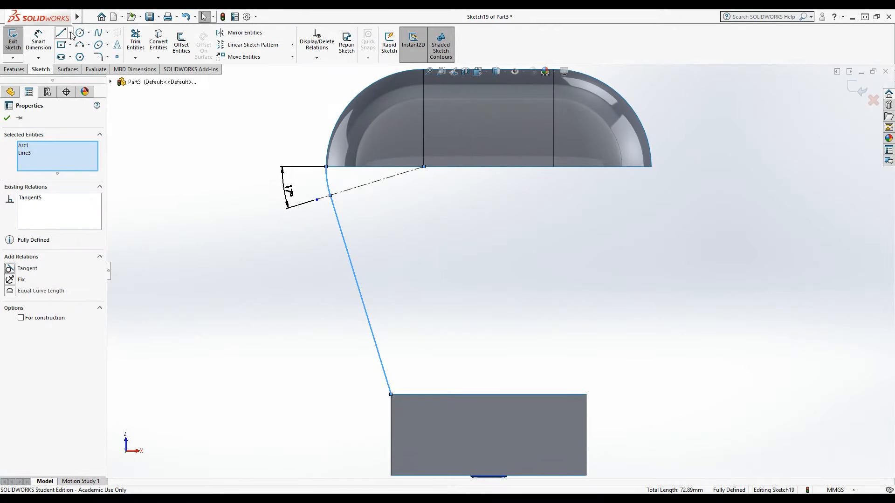
Draw a vertical centreline between the bodies and select Arc1 and Line3 in Mirror Entities
left_click(62, 33)
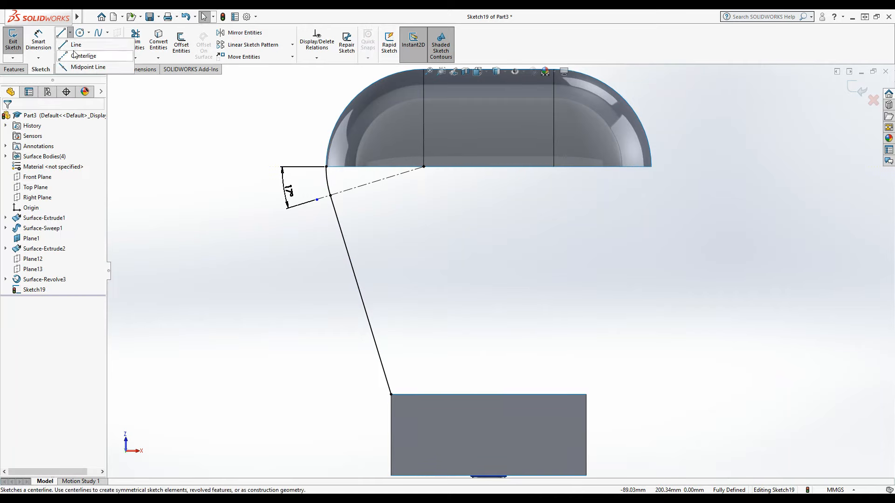
left_click(85, 55)
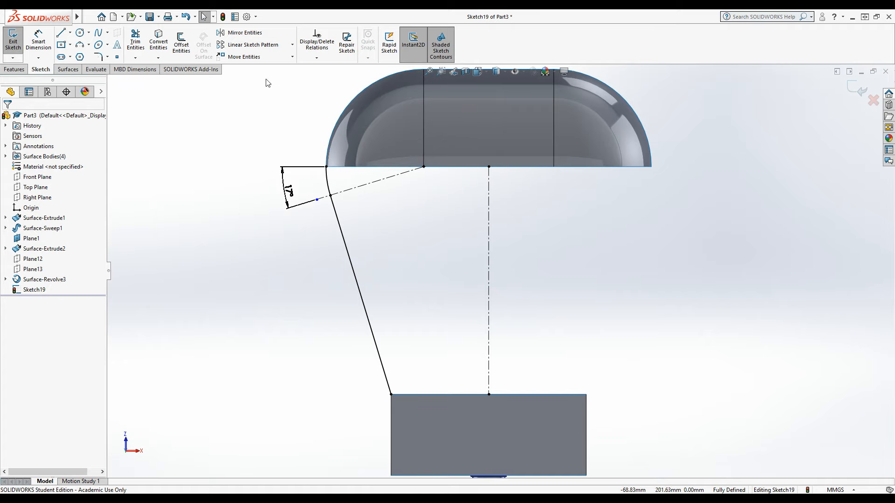
mouse_move(243, 33)
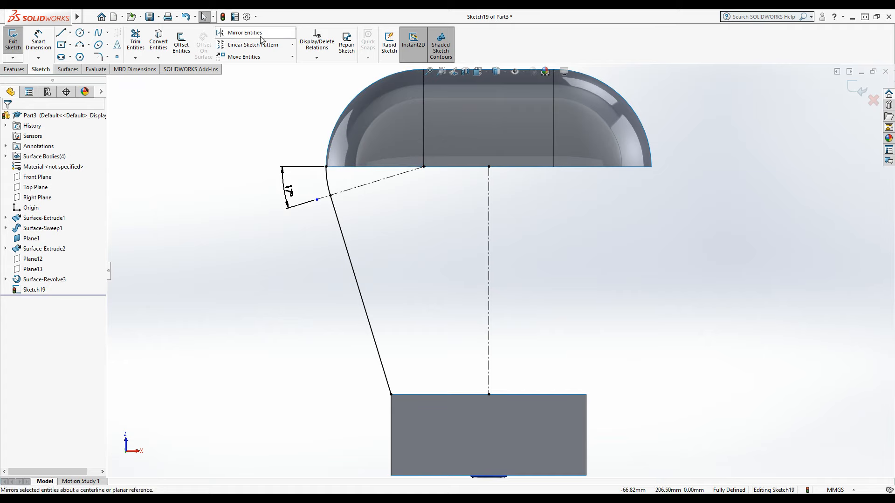
left_click(245, 33)
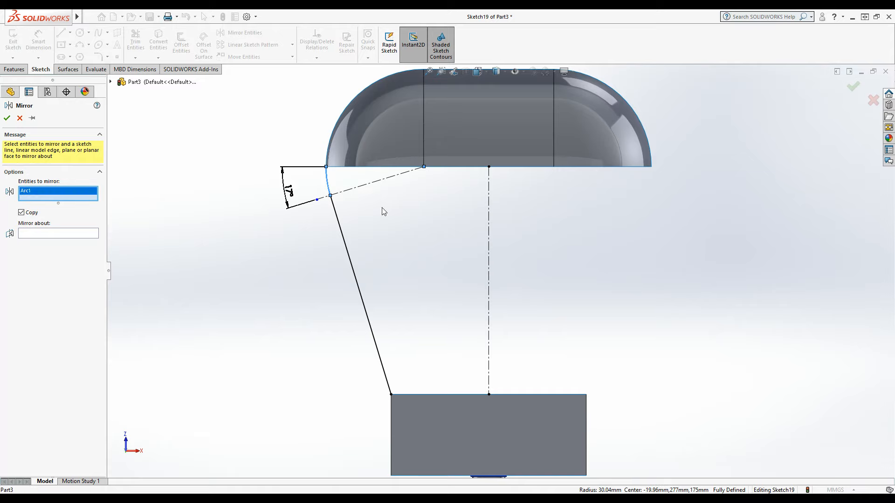
left_click(359, 280)
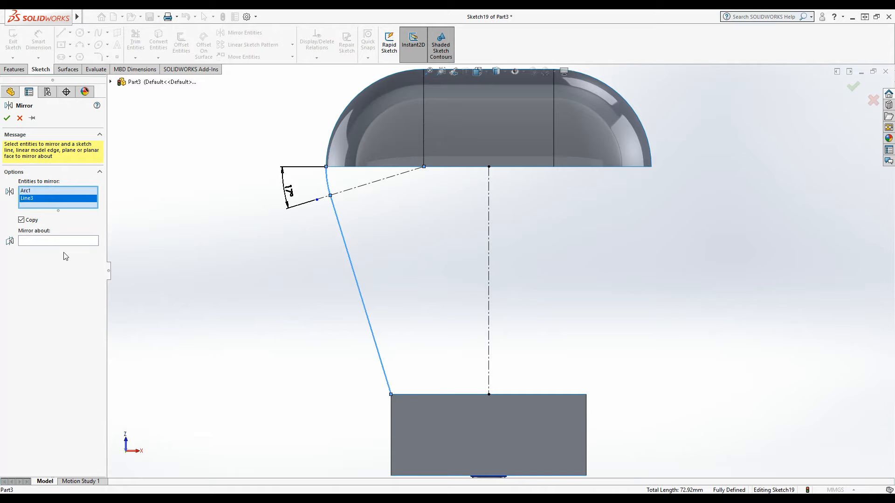